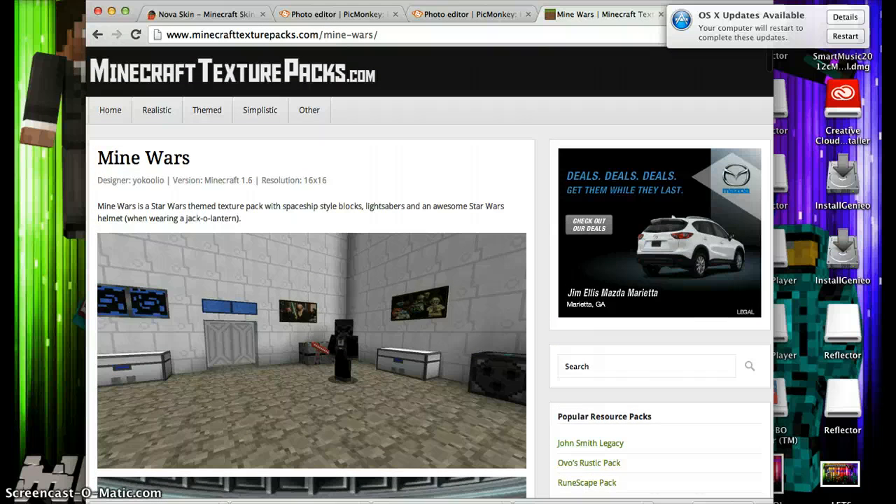
- Browse down the texture pack site's listing and choose an entry from it
scroll("down", 3)
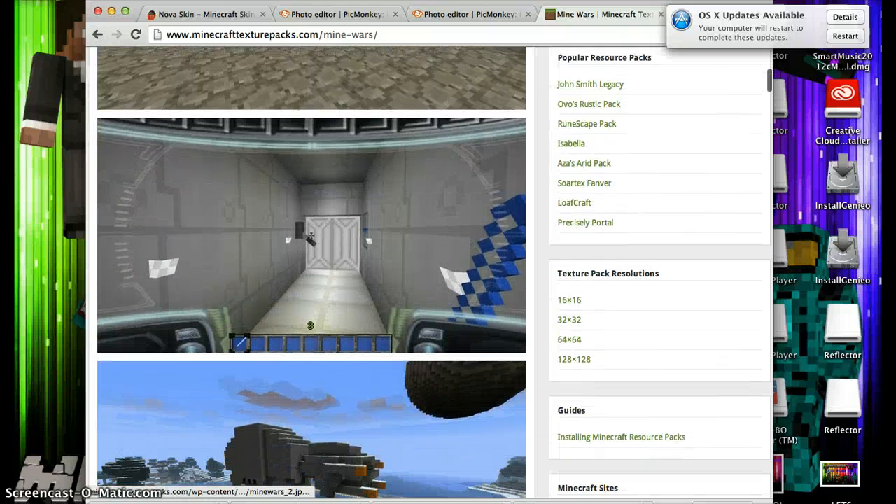
scroll("down", 3)
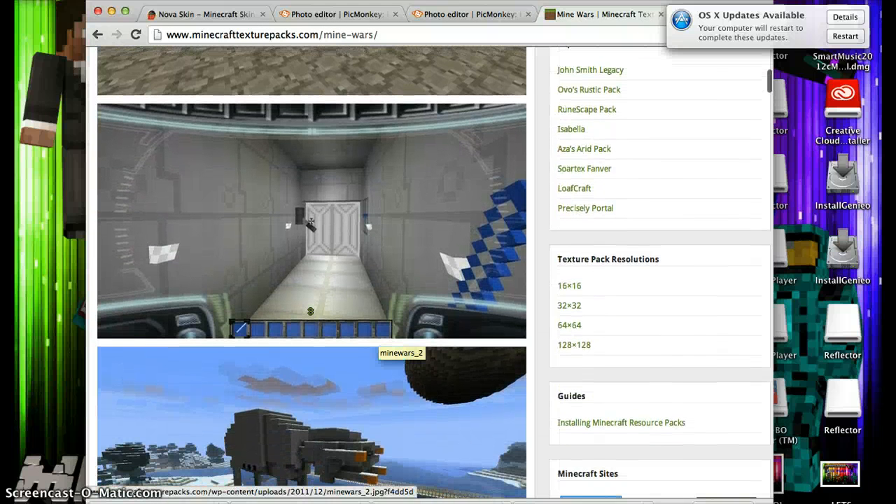
scroll("down", 3)
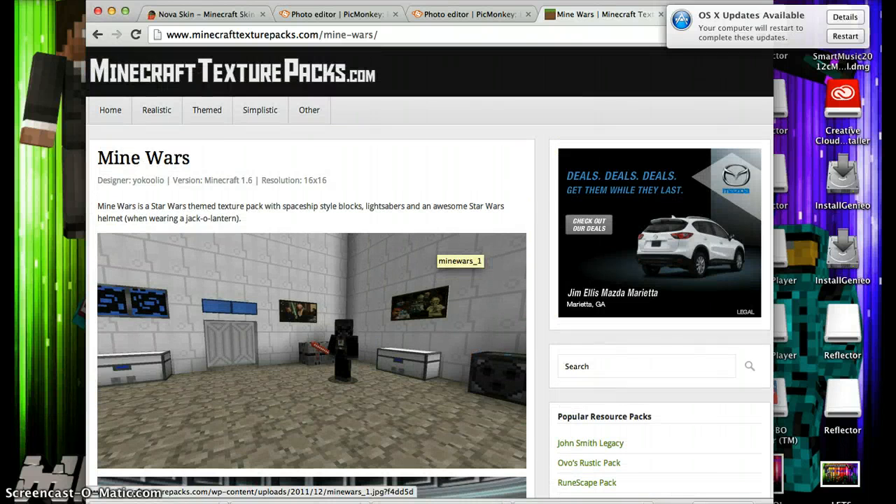
scroll("down", 3)
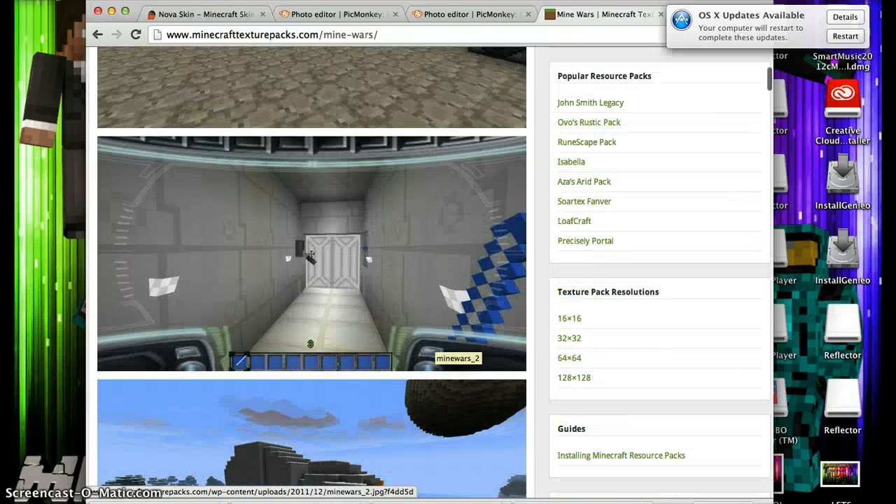
scroll("down", 3)
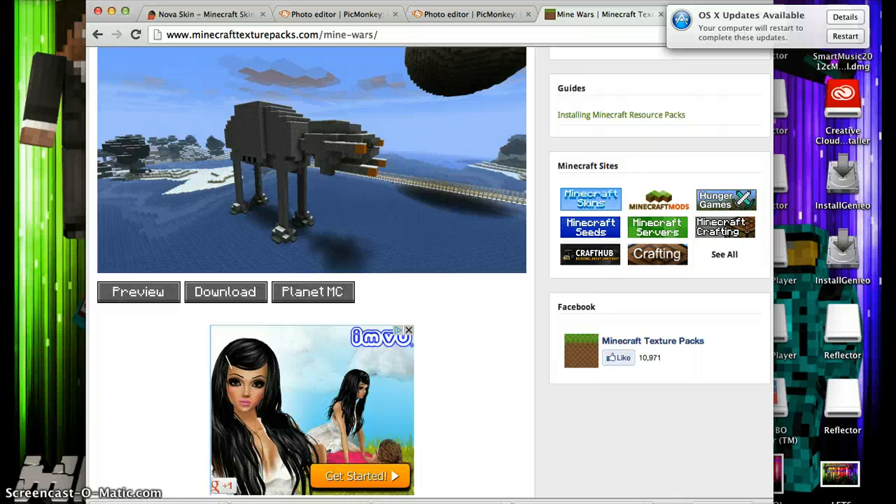
left_click(224, 292)
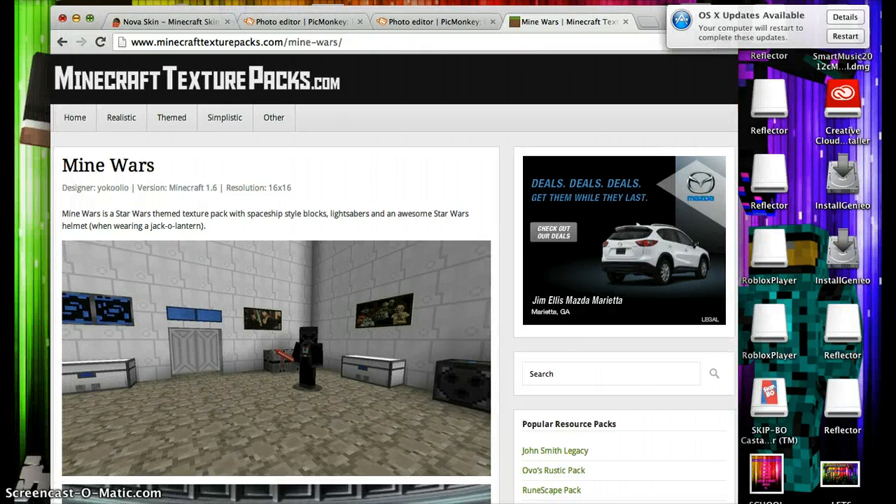
- From the Themed category, open SixtyGig and start its download
left_click(171, 117)
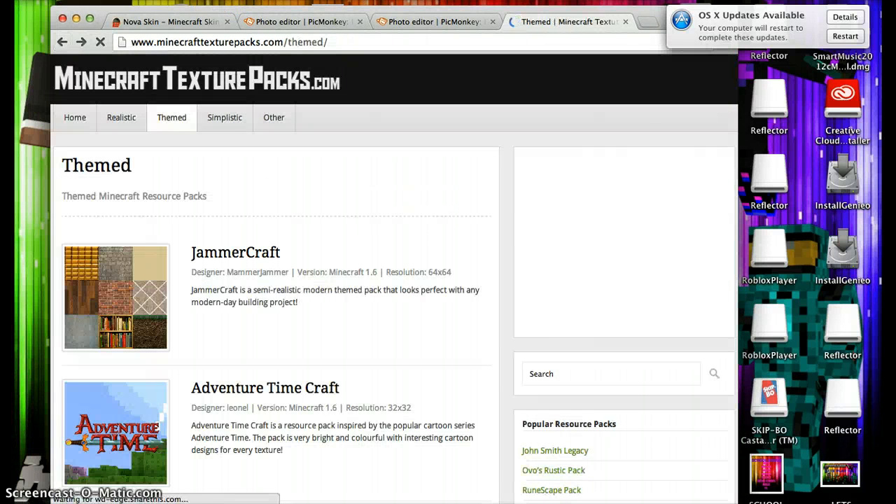
scroll("down", 3)
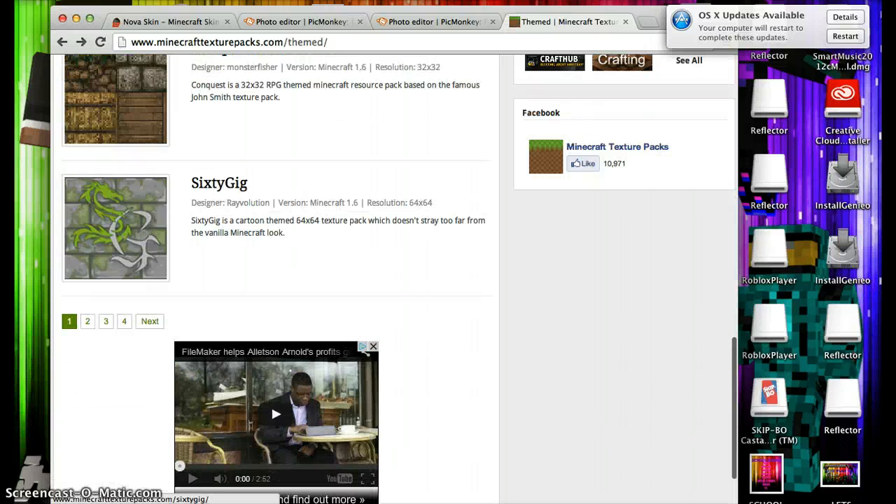
left_click(219, 182)
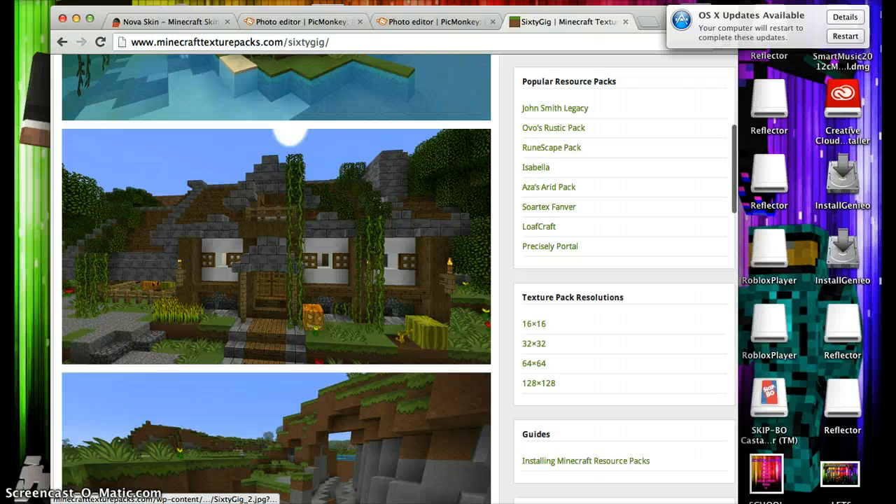
scroll("down", 3)
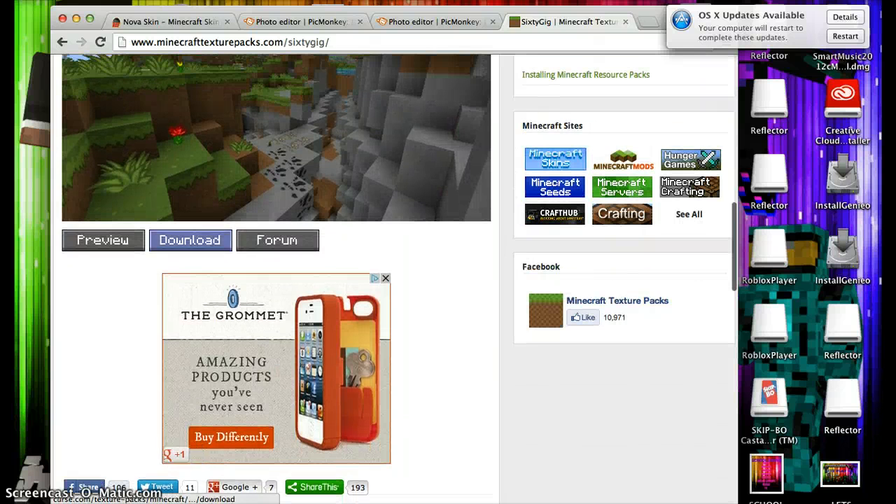
left_click(190, 241)
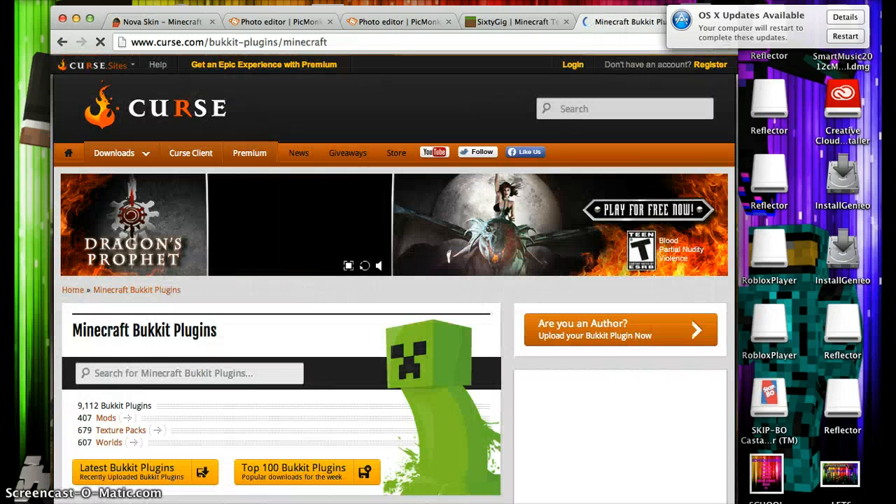
scroll("down", 3)
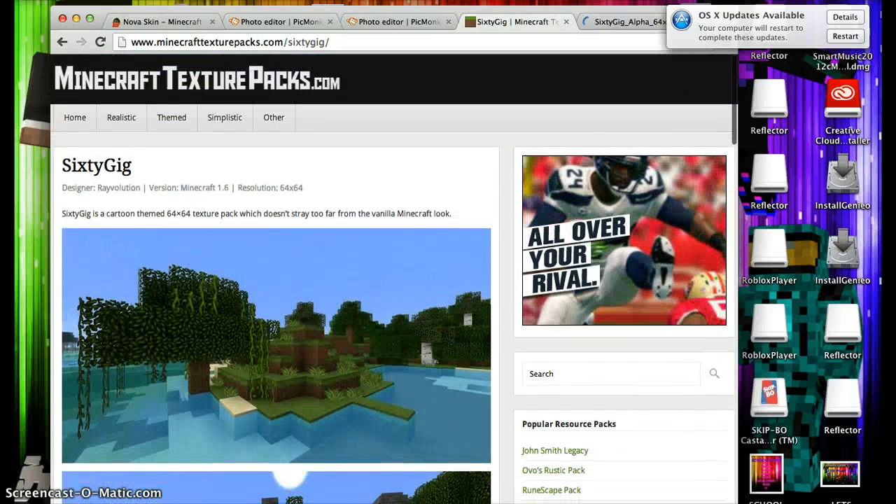
- From the Realistic category, open Definitance and reach its download link
left_click(121, 117)
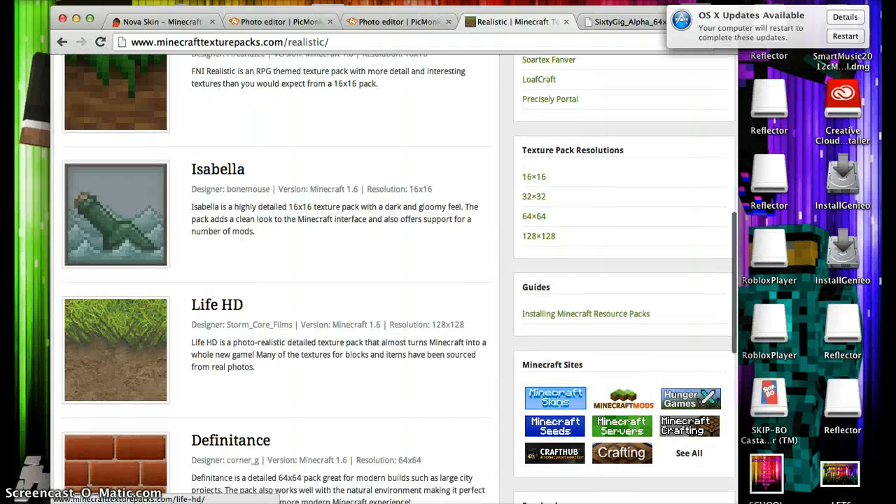
scroll("down", 3)
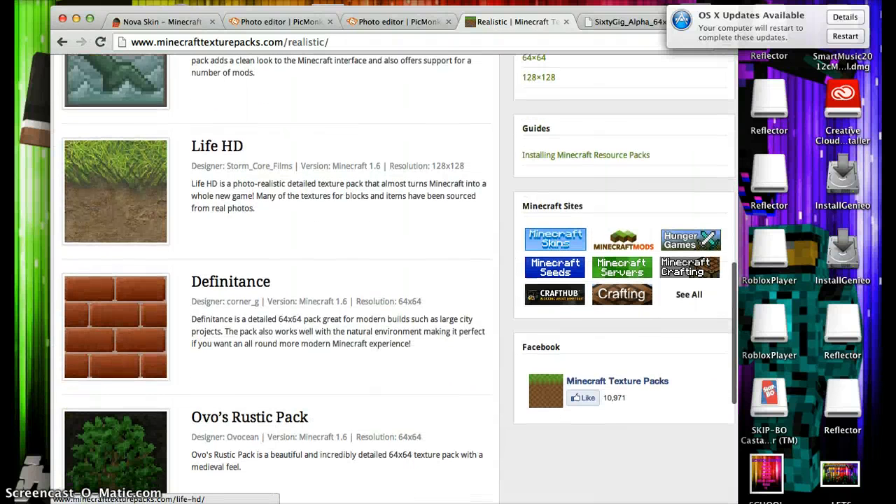
left_click(229, 280)
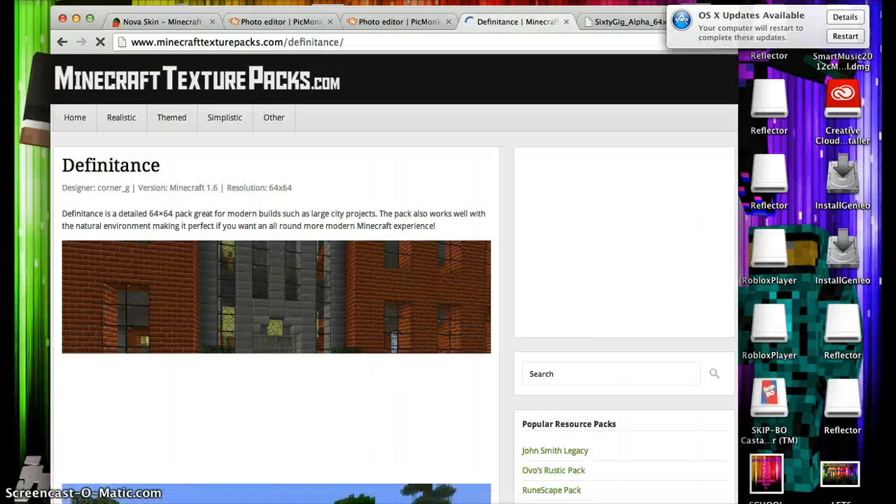
scroll("down", 3)
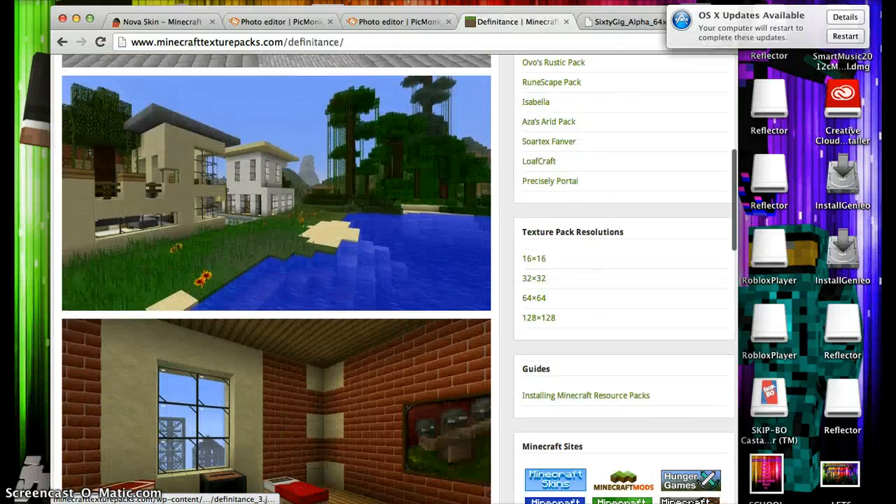
scroll("down", 3)
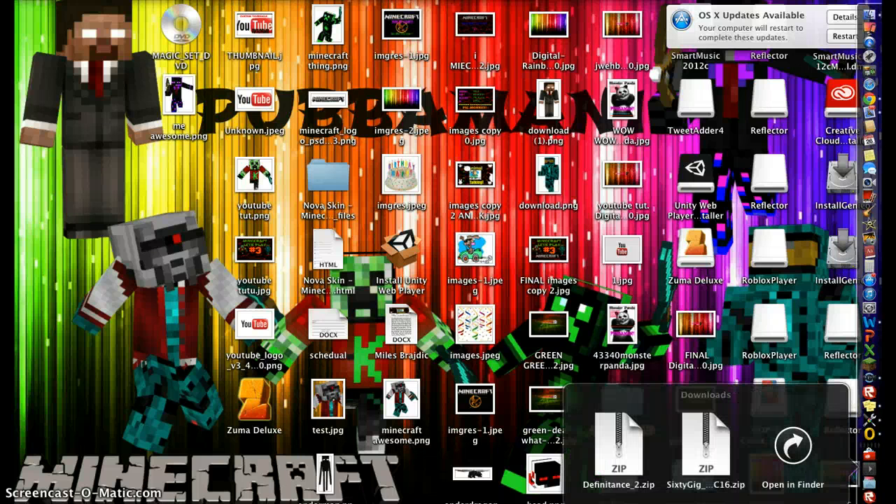
- Compress Definitance_2 and both pack zips in Downloads into one Archive.zip
left_click(792, 445)
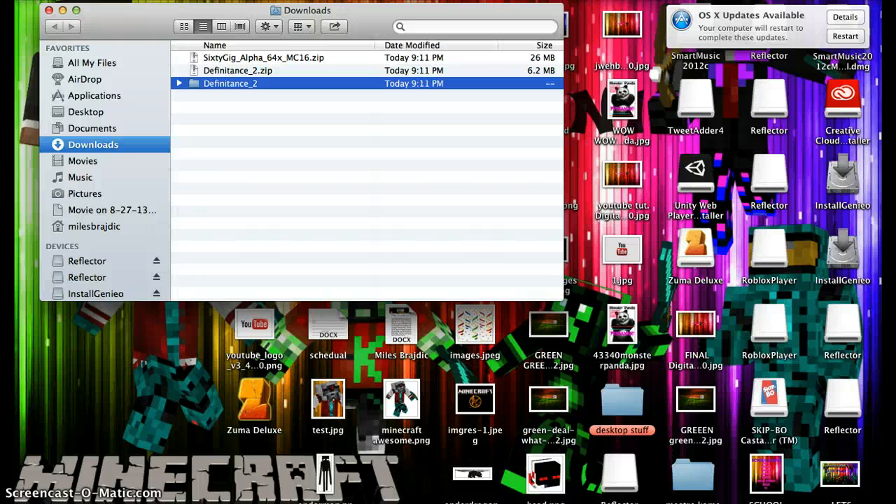
left_click(216, 44)
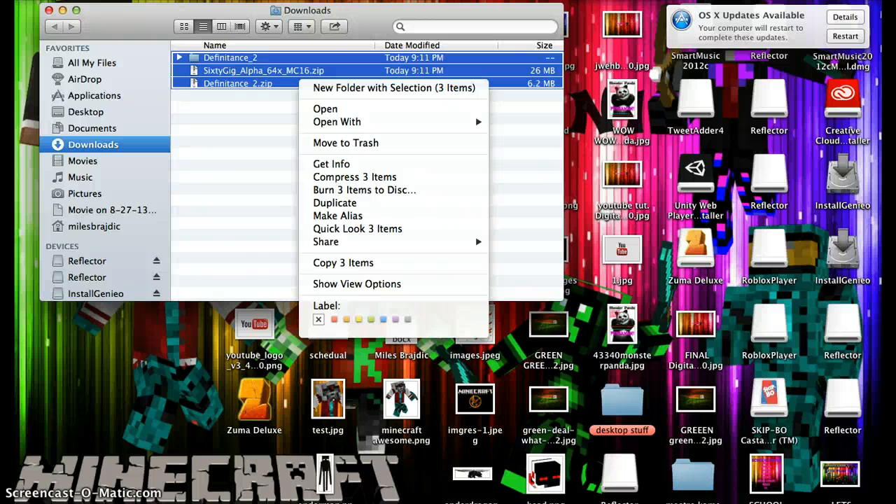
mouse_move(356, 177)
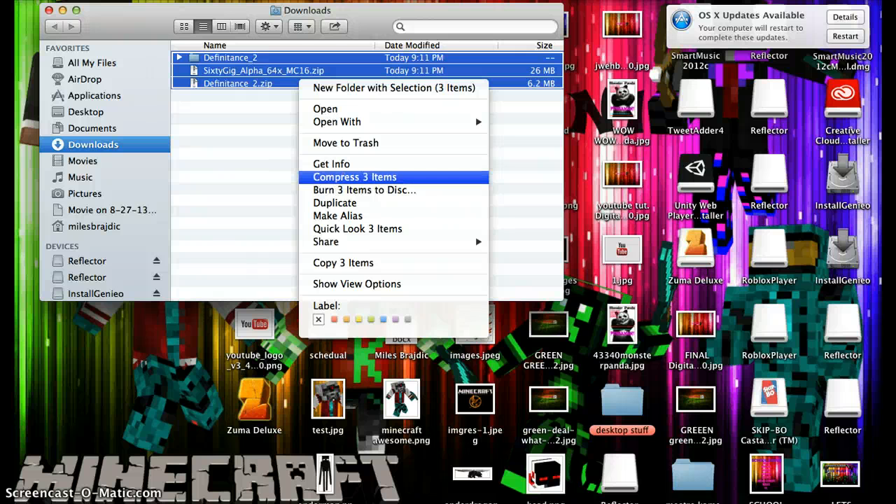
left_click(355, 177)
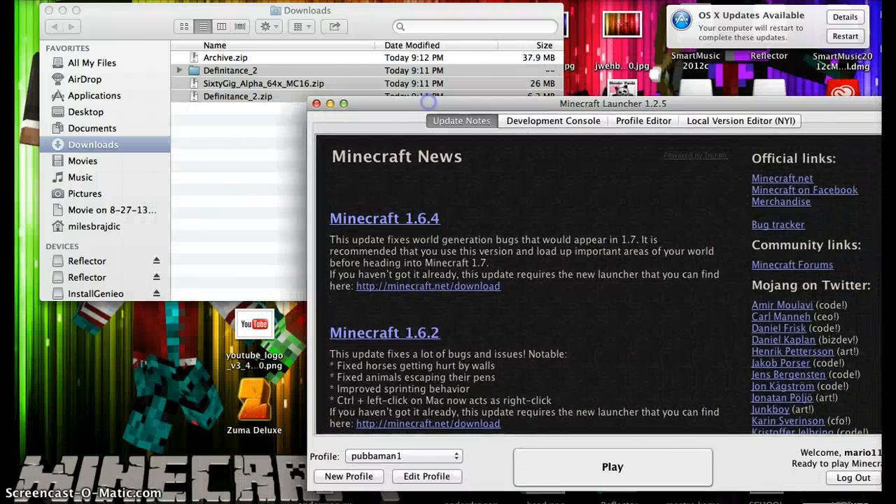
- Reach Minecraft's Resource Packs screen and open the resource pack folder
left_click(612, 467)
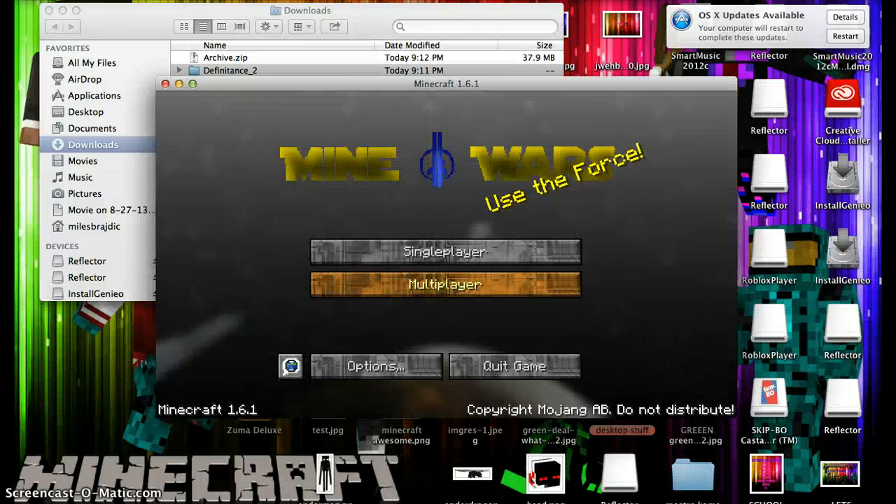
left_click(375, 365)
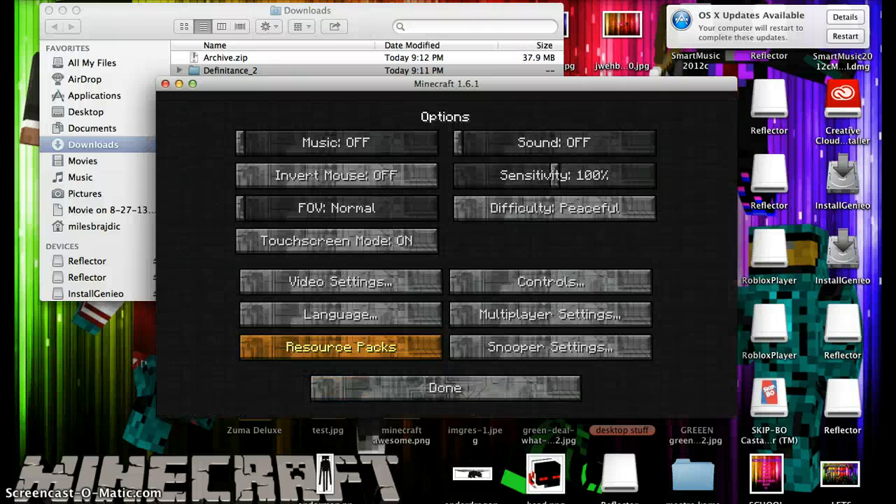
left_click(340, 347)
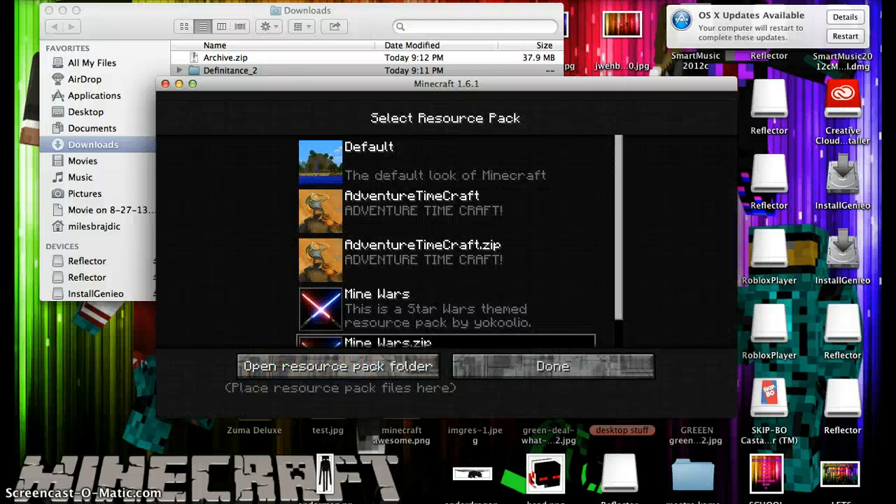
left_click(339, 366)
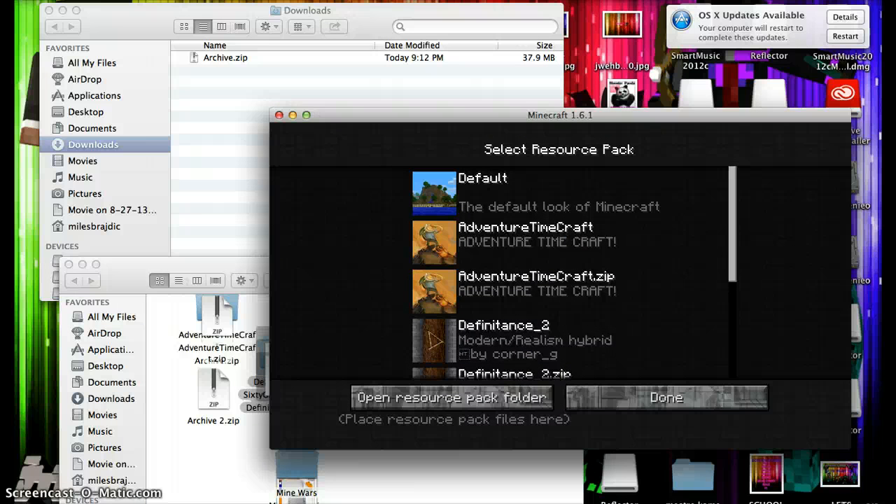
- Select Definitance_2.zip as the active pack and return to the title screen
scroll("down", 3)
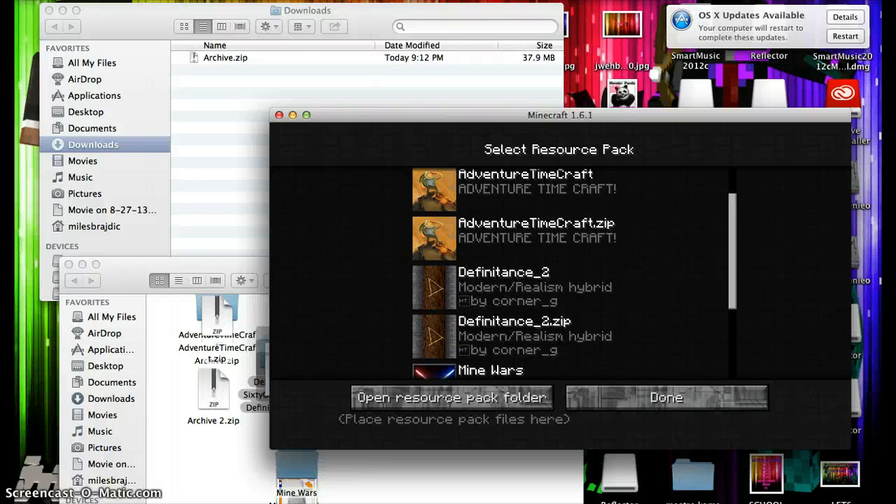
left_click(558, 336)
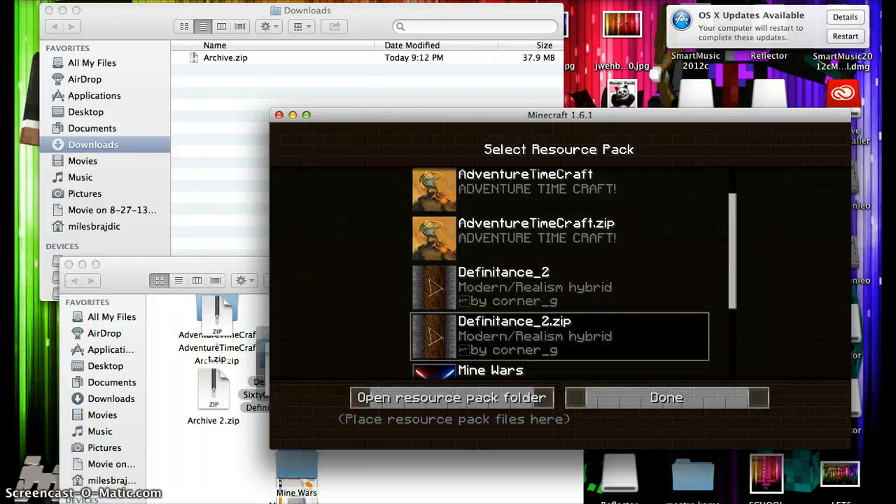
left_click(667, 398)
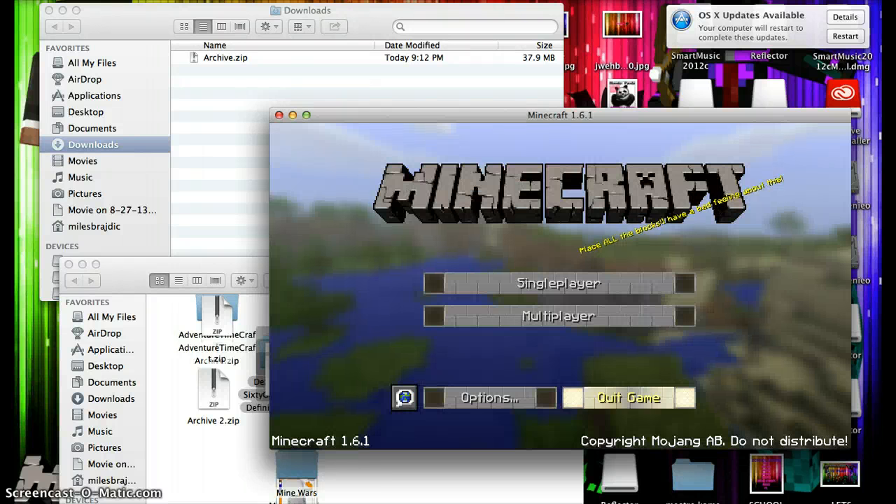
- Enter the Texturepacks review world from Singleplayer and bring up the creative inventory
left_click(557, 283)
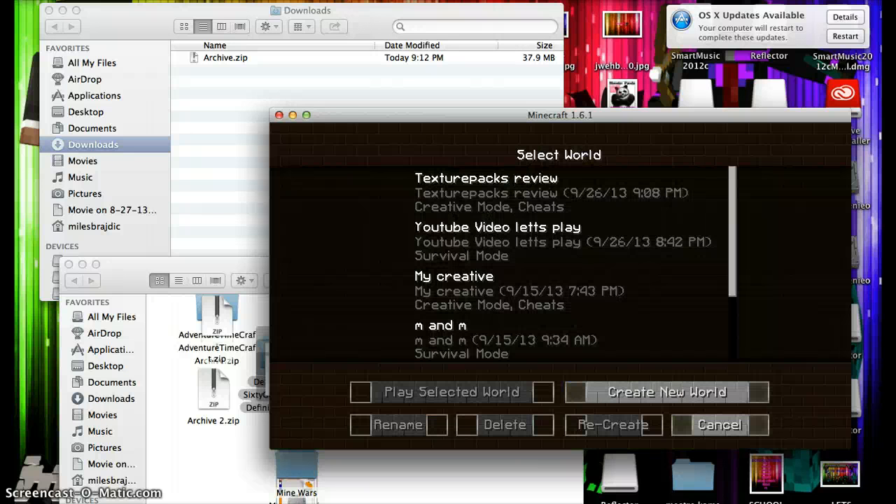
left_click(451, 392)
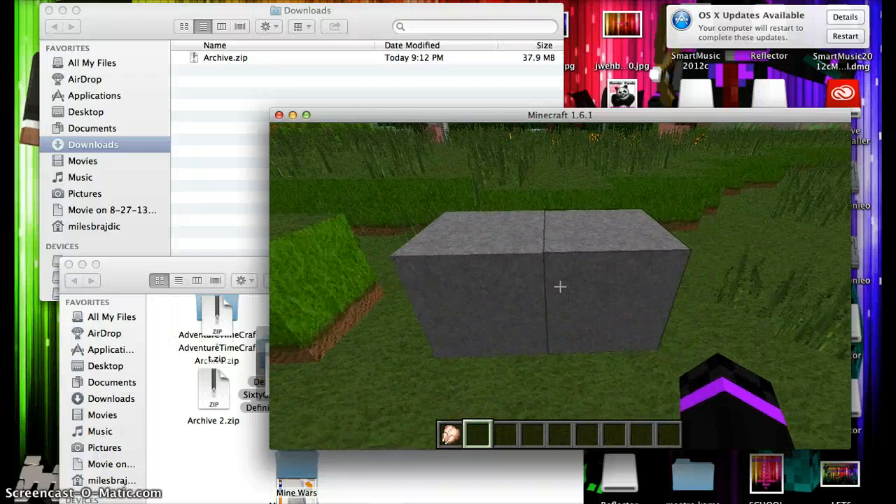
key("e")
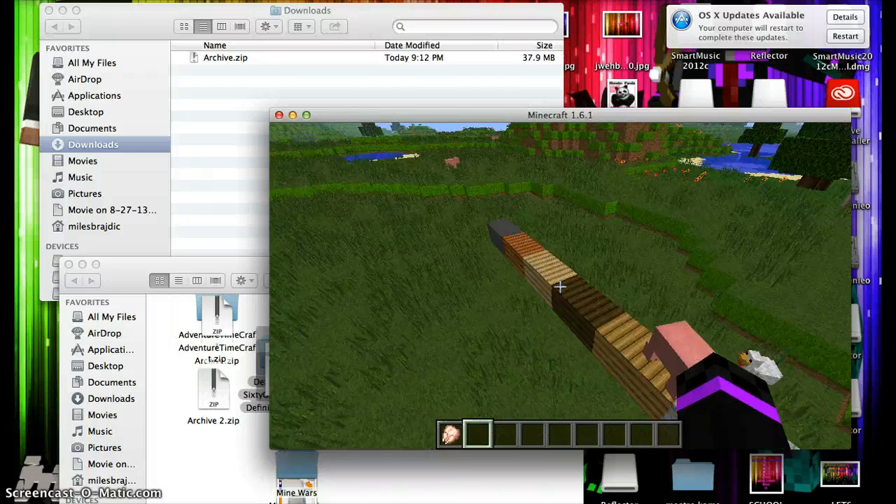
mouse_move(560, 285)
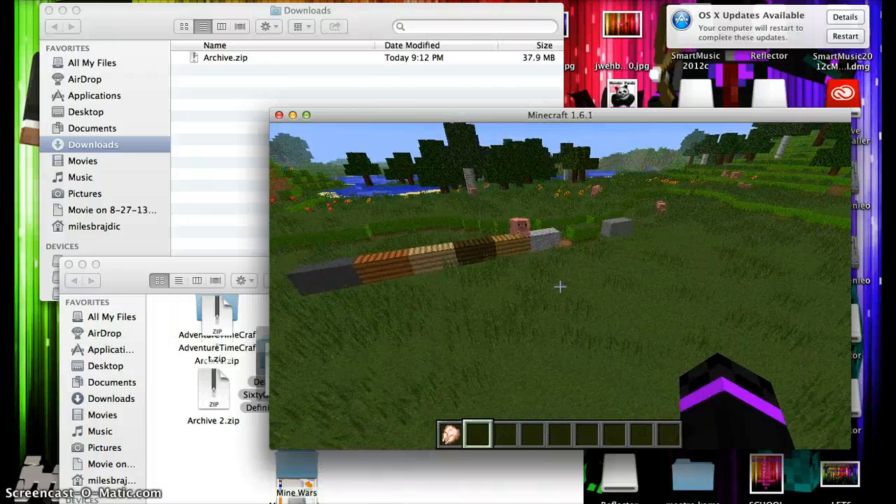
key("e")
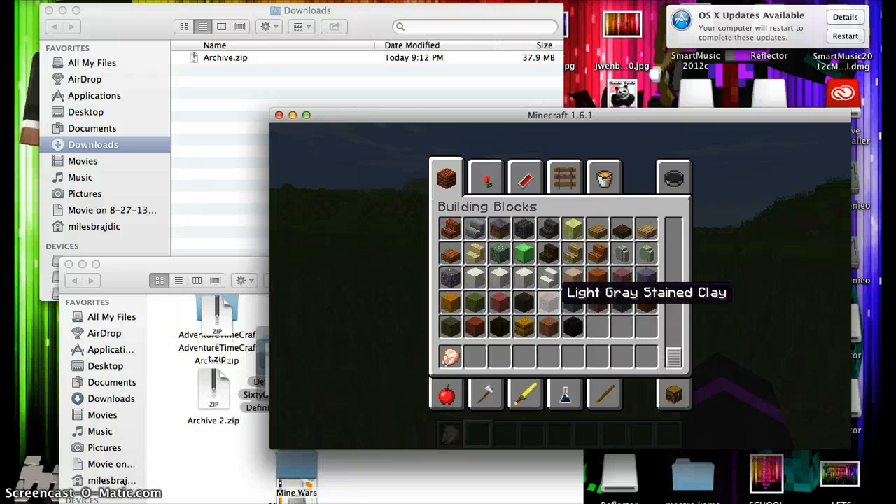
mouse_move(524, 326)
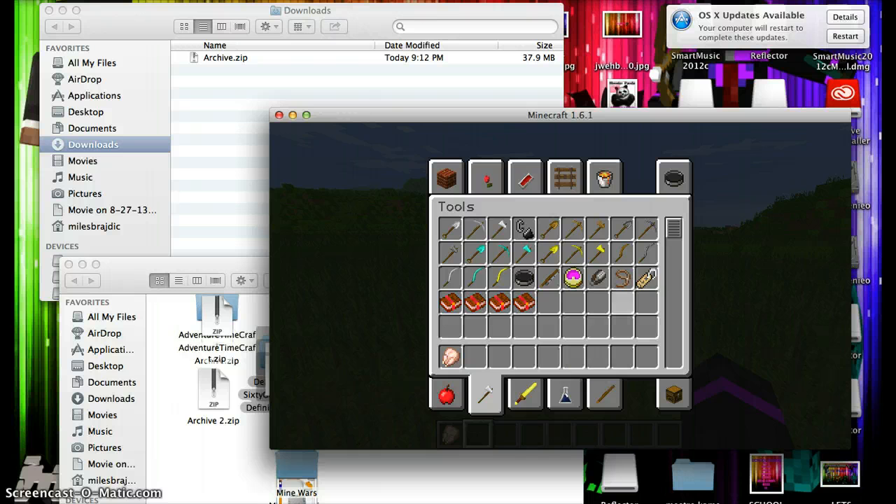
- View the Combat, Brewing and Materials inventory tabs in Definitance textures
left_click(525, 393)
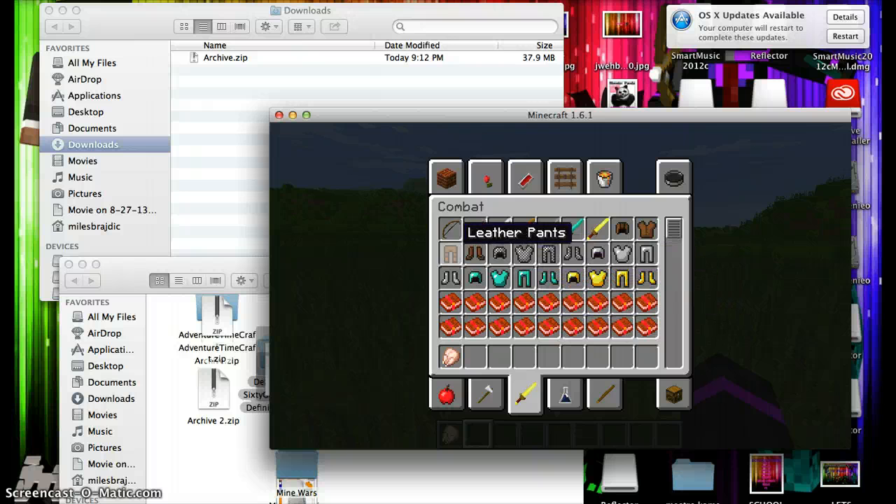
left_click(564, 395)
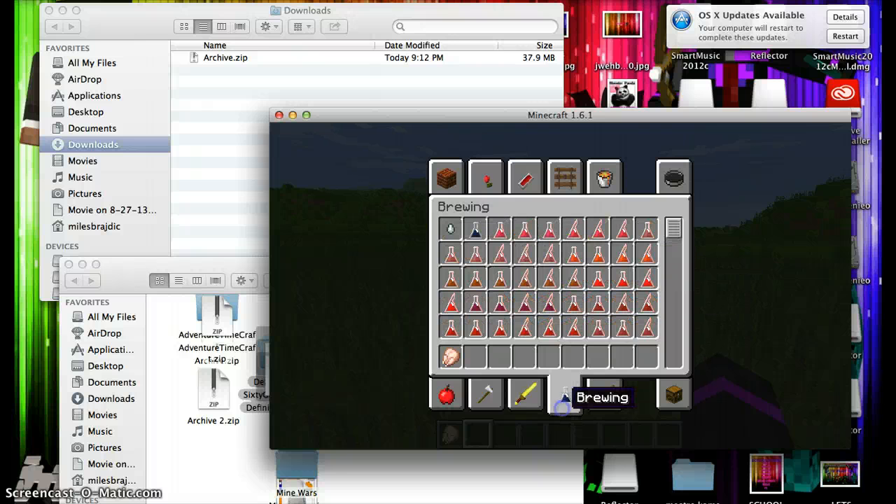
left_click(604, 395)
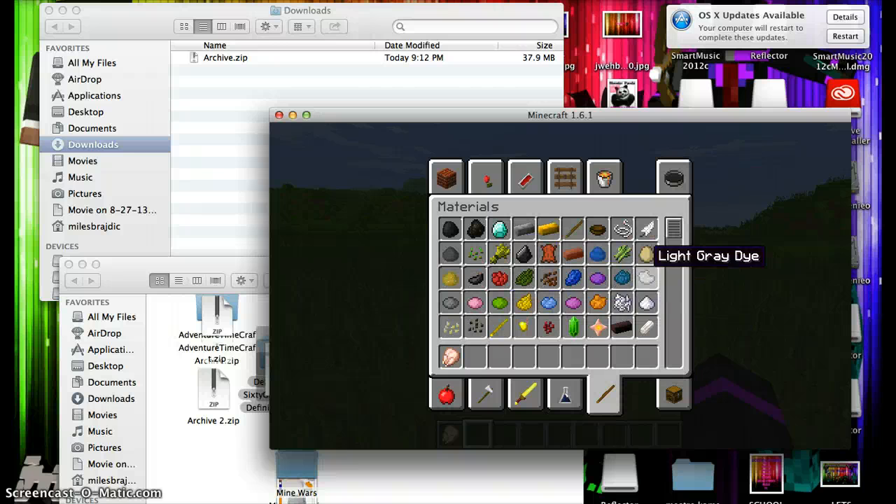
mouse_move(646, 227)
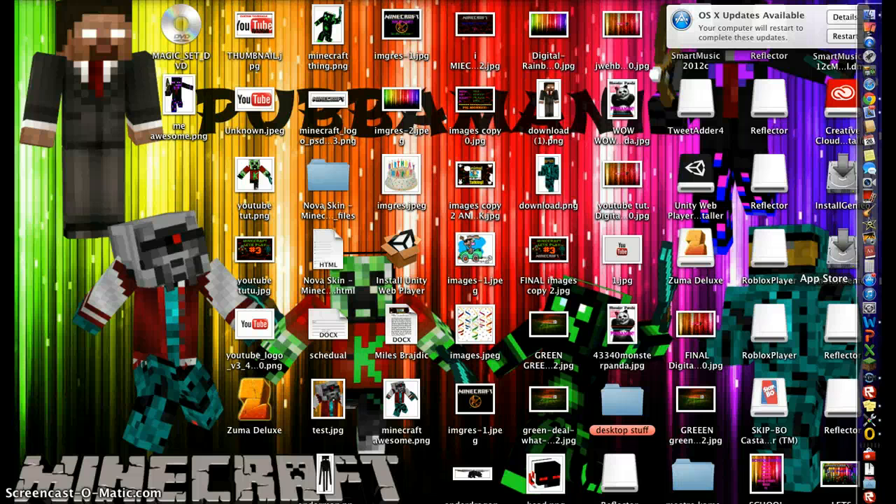
left_click(476, 105)
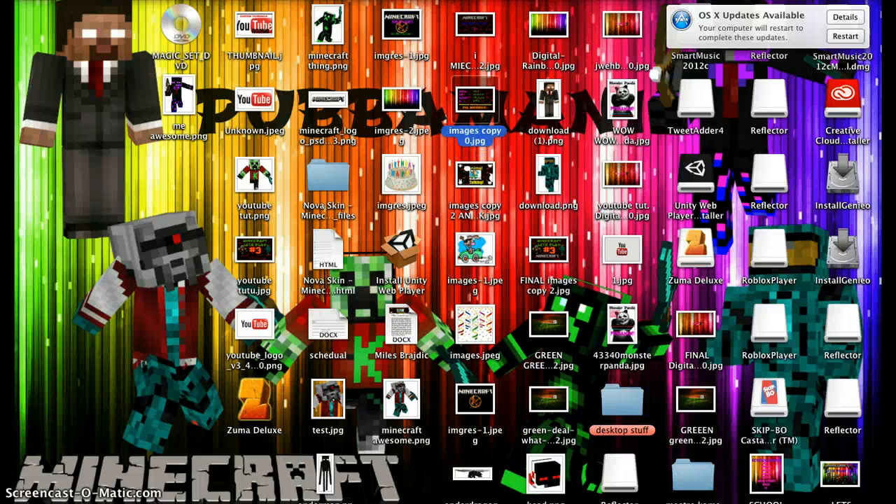
left_click(179, 101)
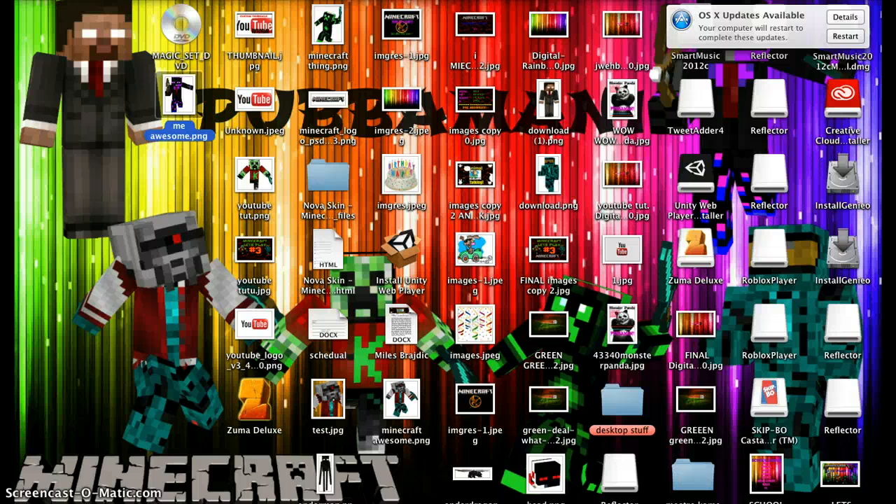
double_click(180, 101)
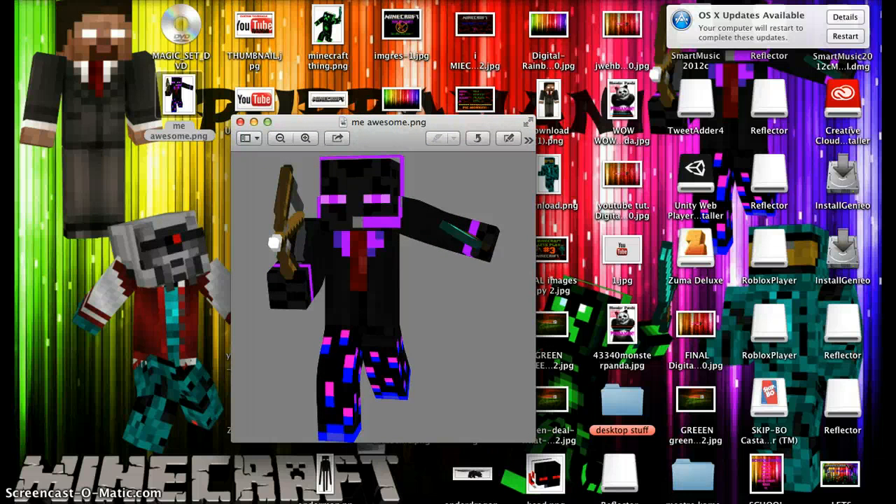
left_click_drag(271, 156, 434, 412)
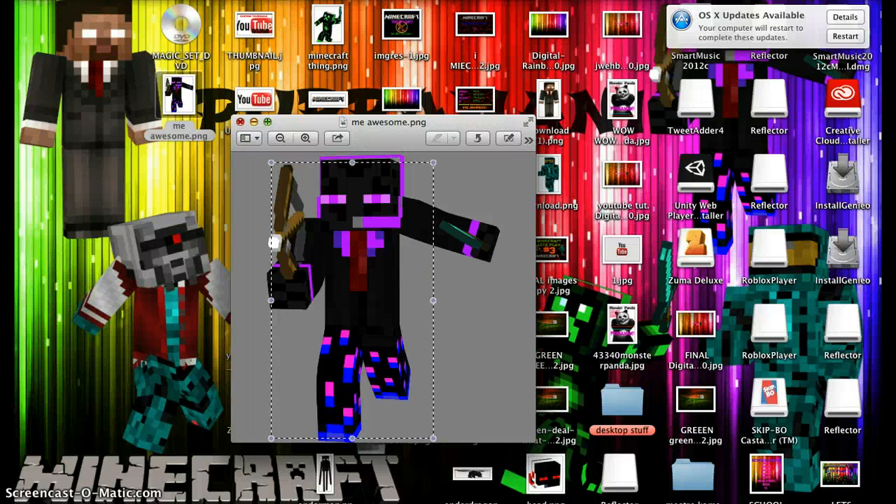
left_click(240, 122)
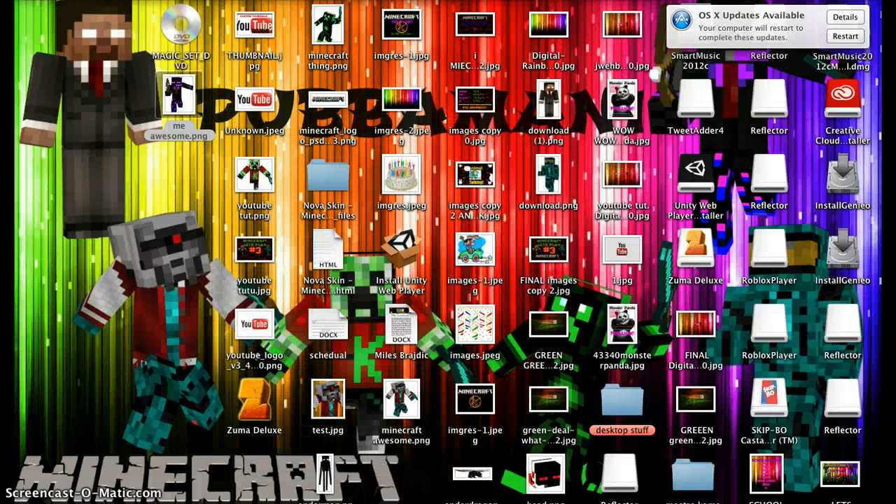